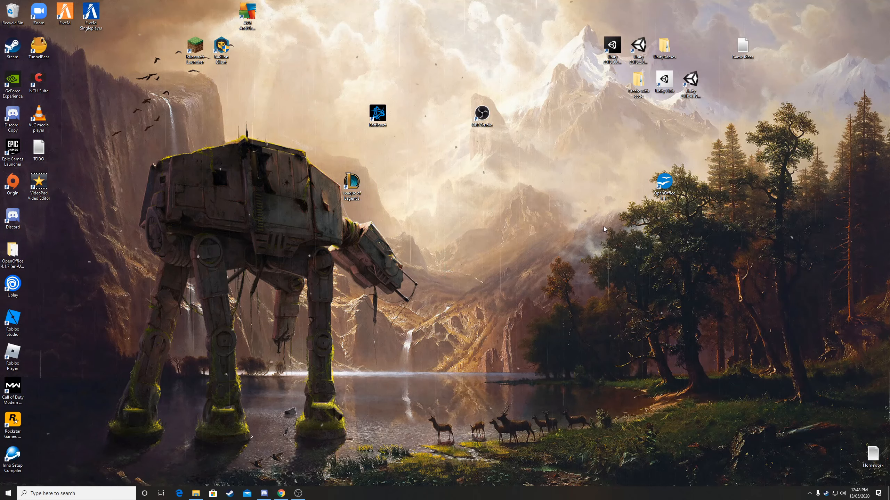
pyautogui.moveTo(591, 178)
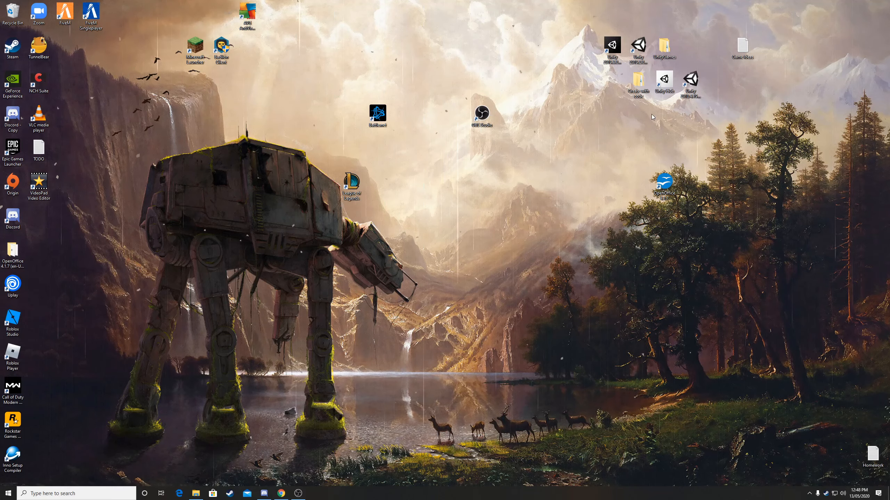
pyautogui.moveTo(663, 102)
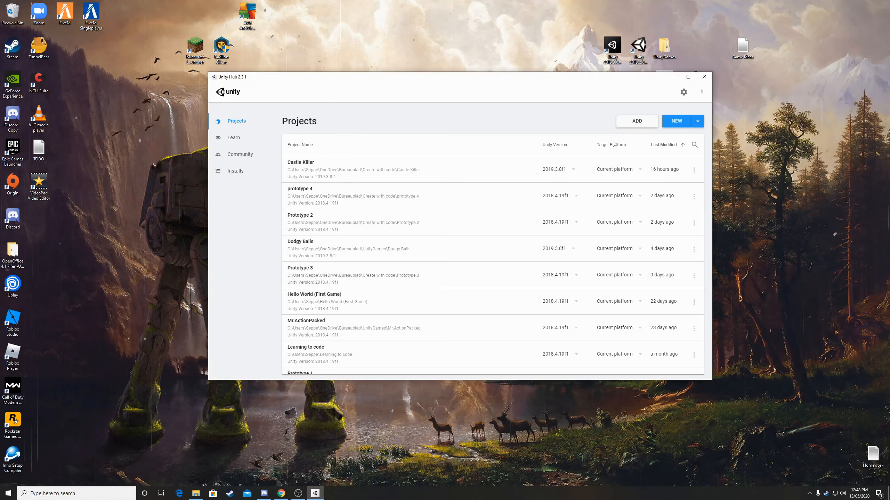
pyautogui.moveTo(328, 129)
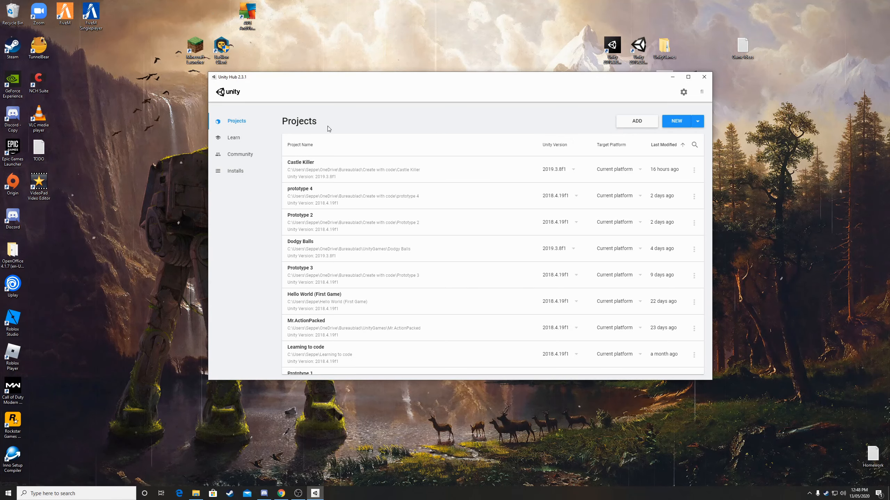
pyautogui.click(235, 170)
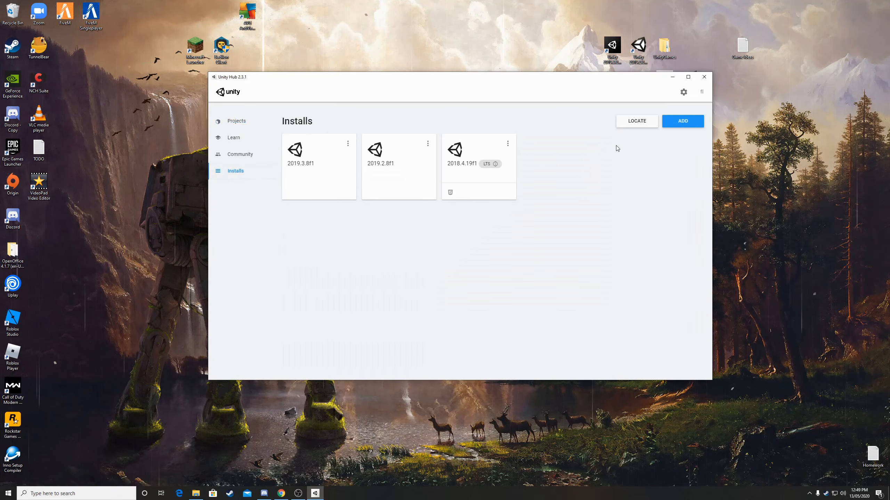
pyautogui.moveTo(454, 163)
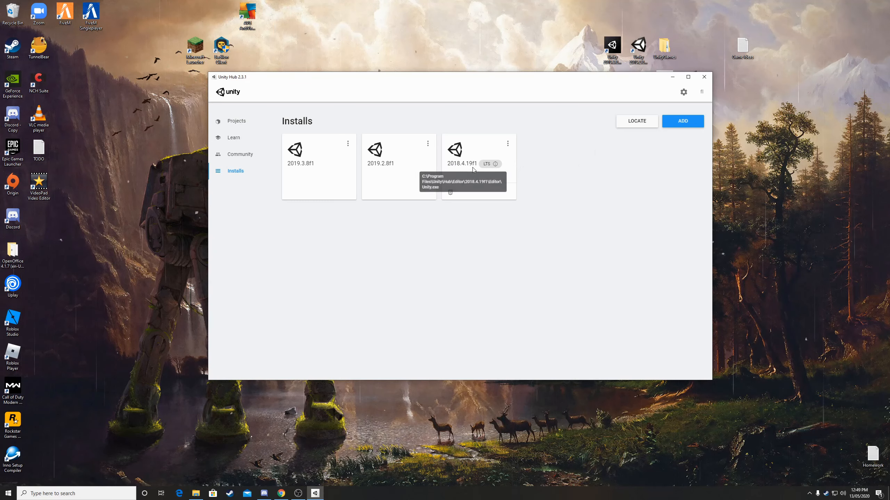
pyautogui.moveTo(257, 140)
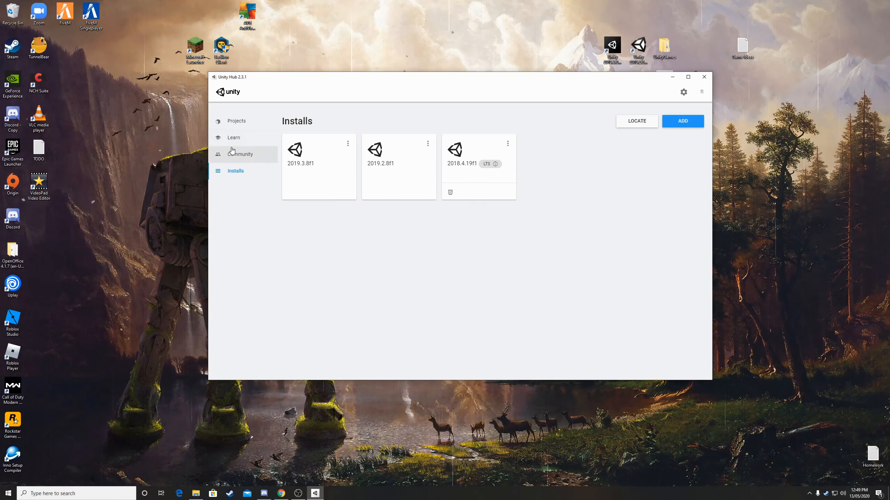
pyautogui.click(236, 120)
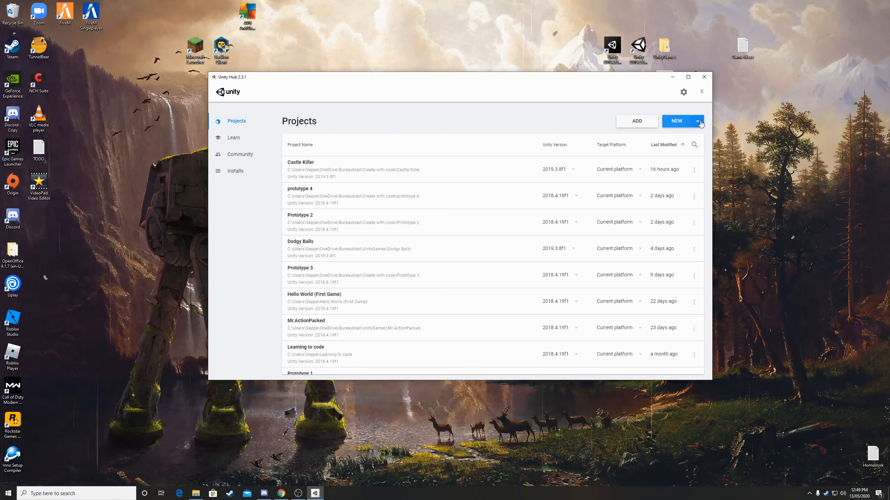
# - Create a 3D project 'Dodgy ball' using Unity 2018.4.19f1 from the Hub's NEW menu
pyautogui.click(698, 121)
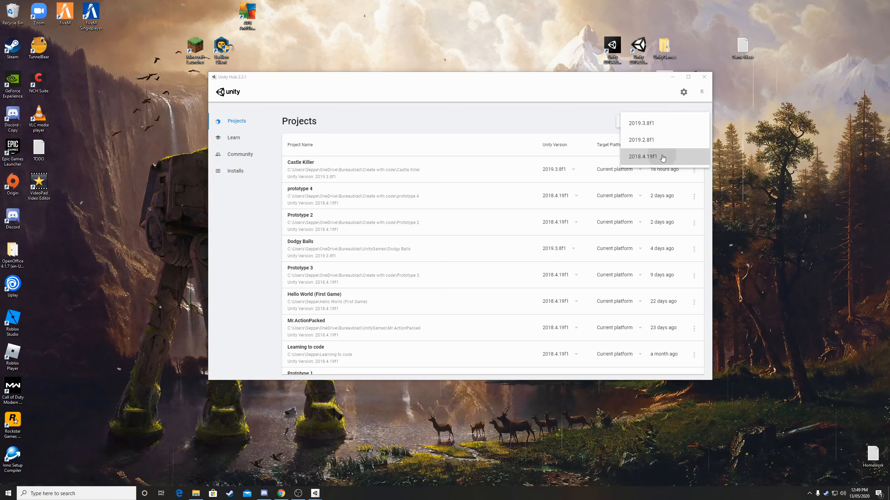
pyautogui.click(644, 157)
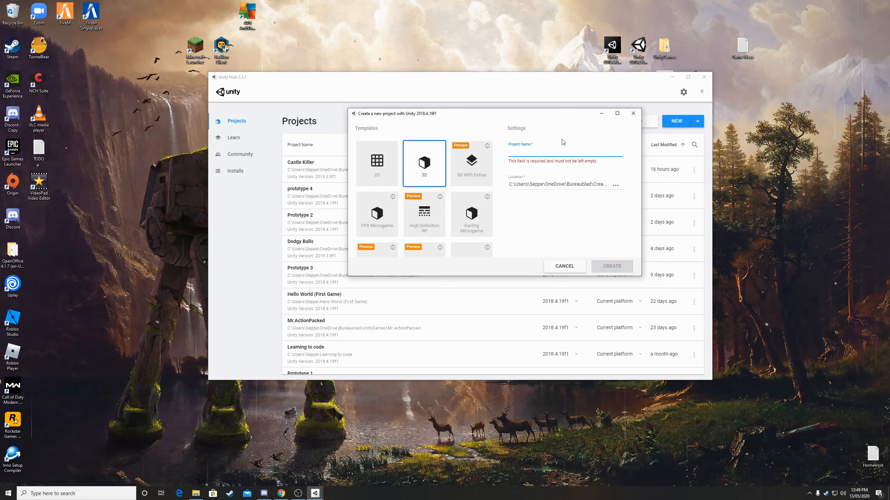
pyautogui.write('Dodgy')
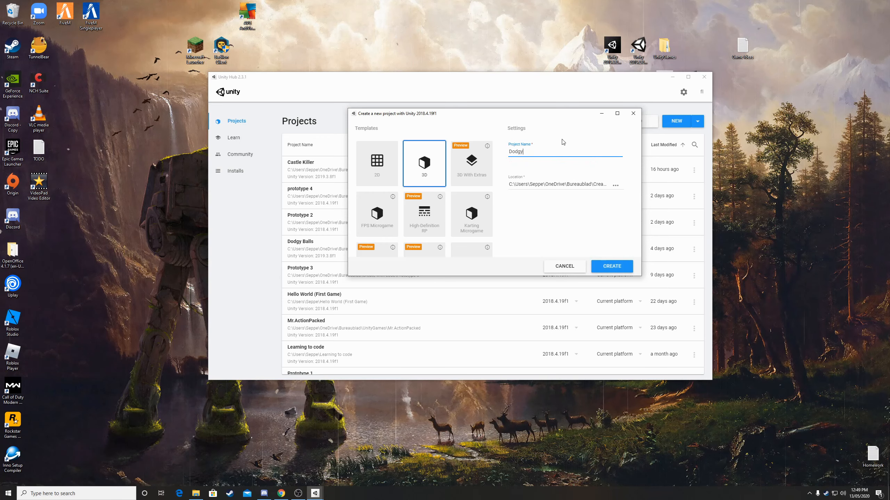
pyautogui.write('ball')
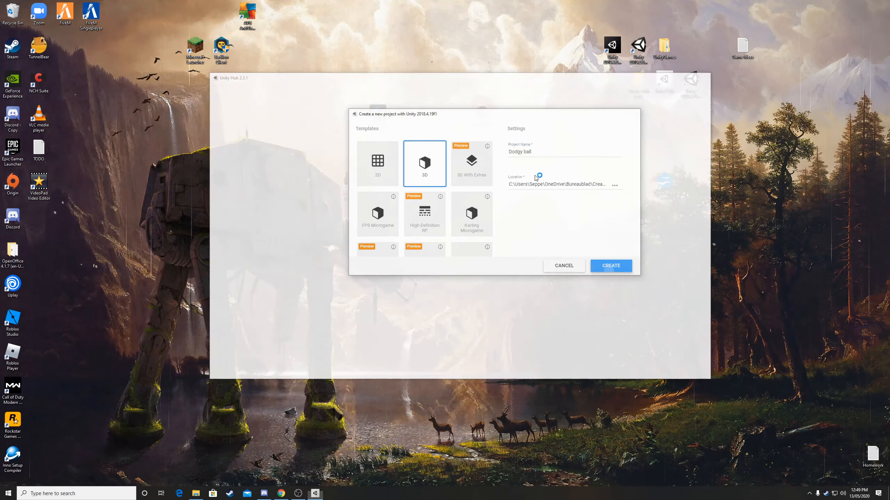
pyautogui.click(611, 266)
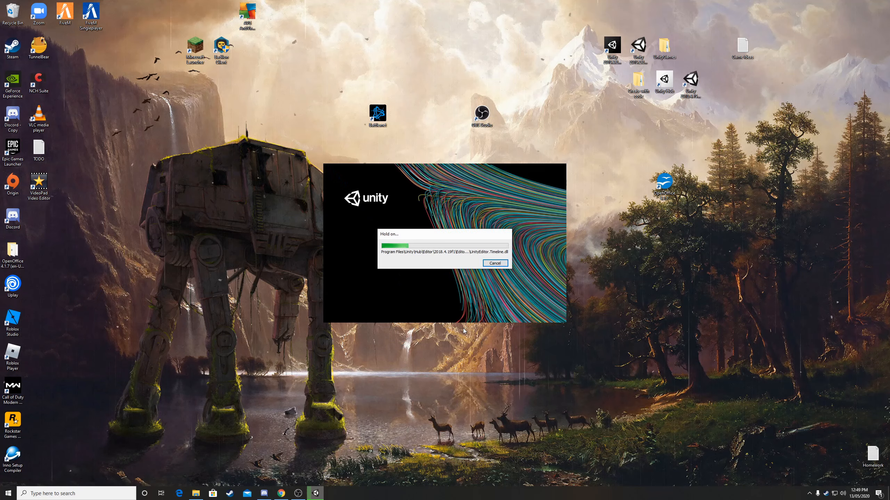
pyautogui.moveTo(457, 352)
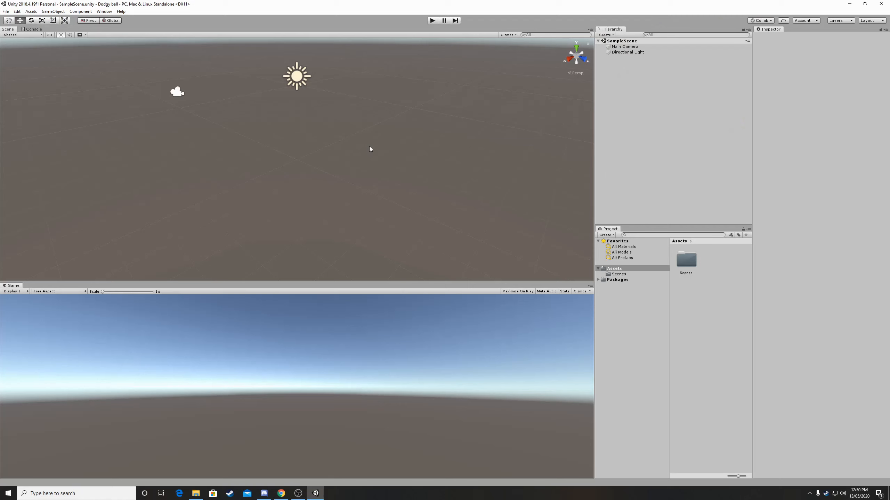
pyautogui.moveTo(514, 201)
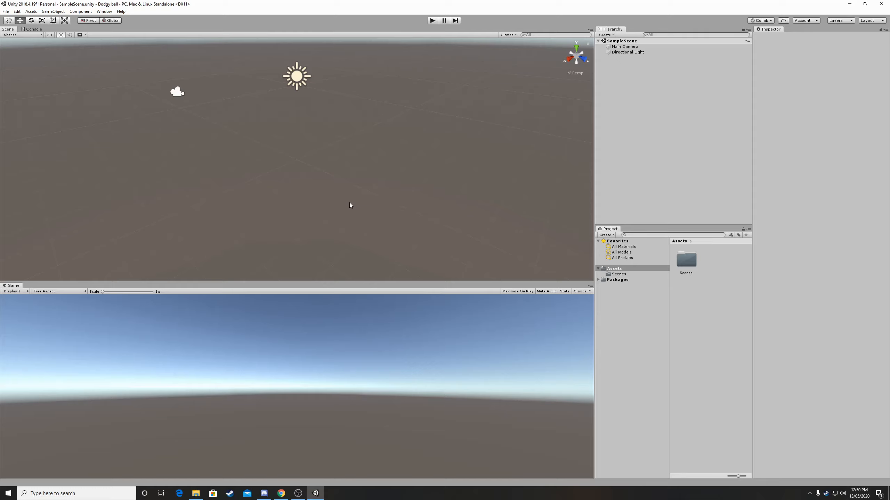
pyautogui.moveTo(322, 219)
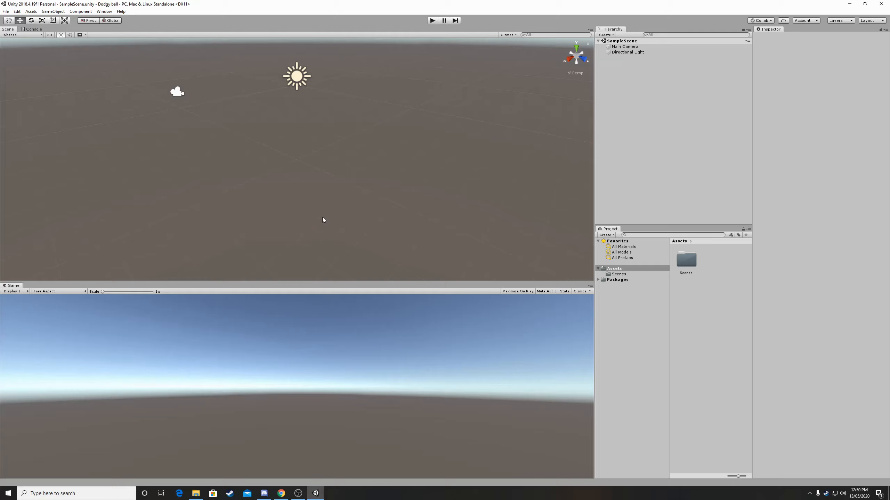
pyautogui.moveTo(325, 311)
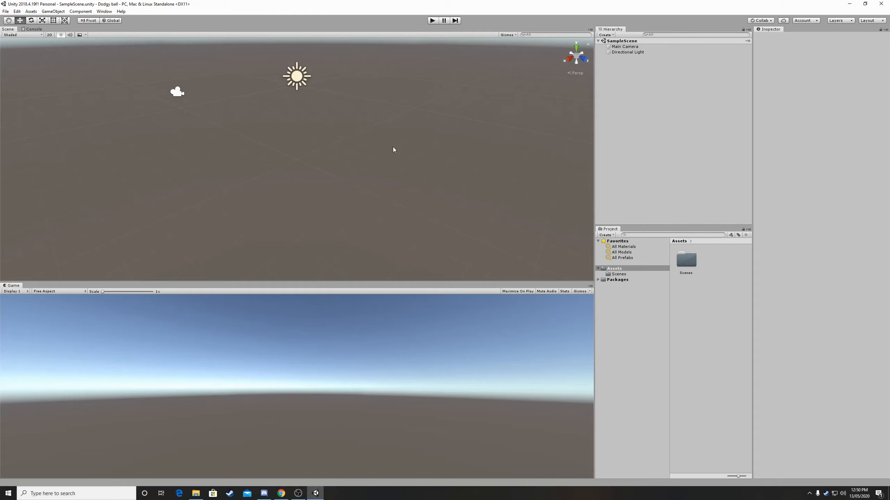
pyautogui.moveTo(192, 83)
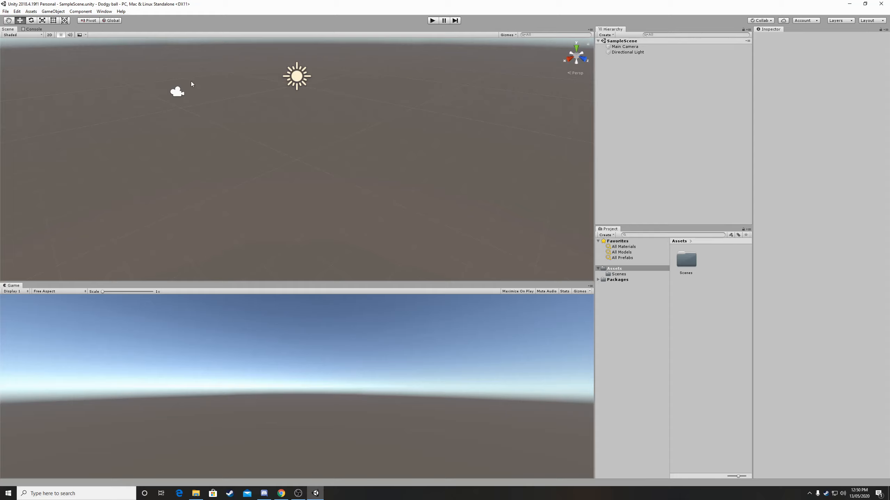
pyautogui.moveTo(380, 136)
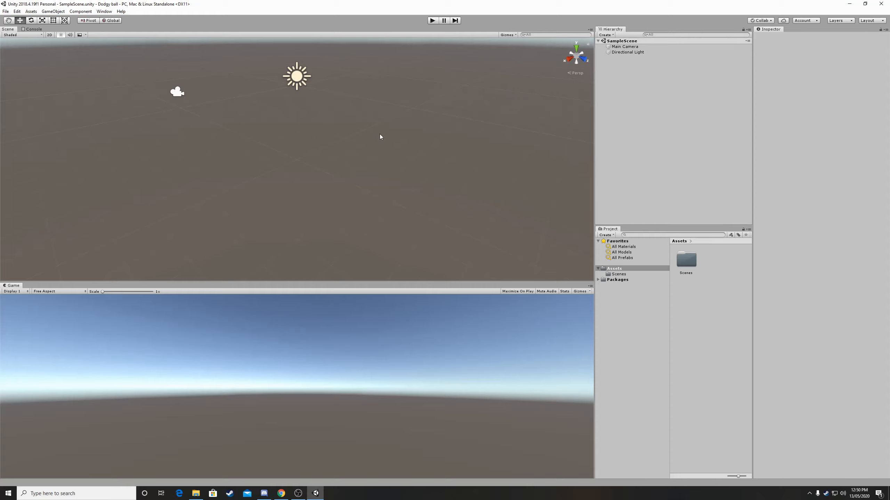
pyautogui.moveTo(358, 125)
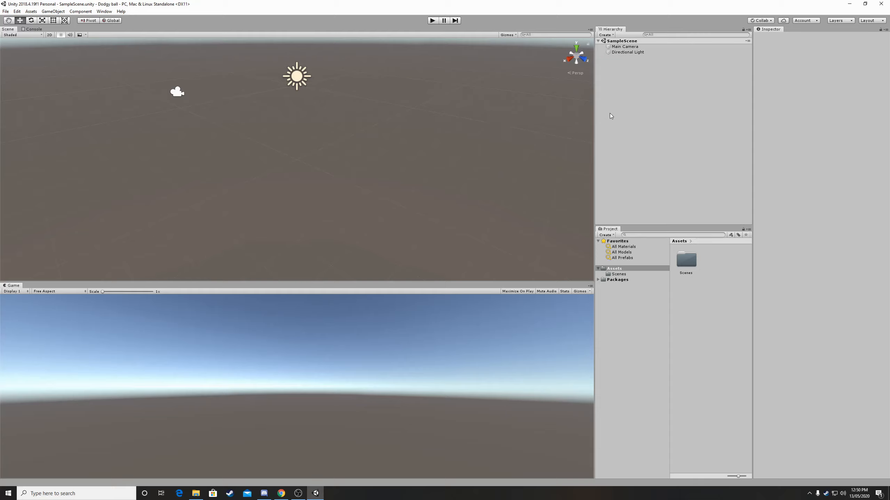
pyautogui.moveTo(655, 83)
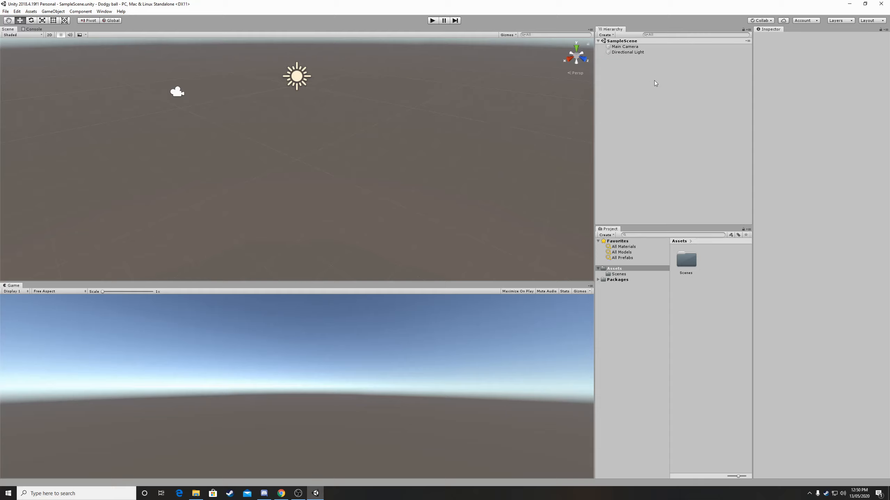
pyautogui.moveTo(281, 79)
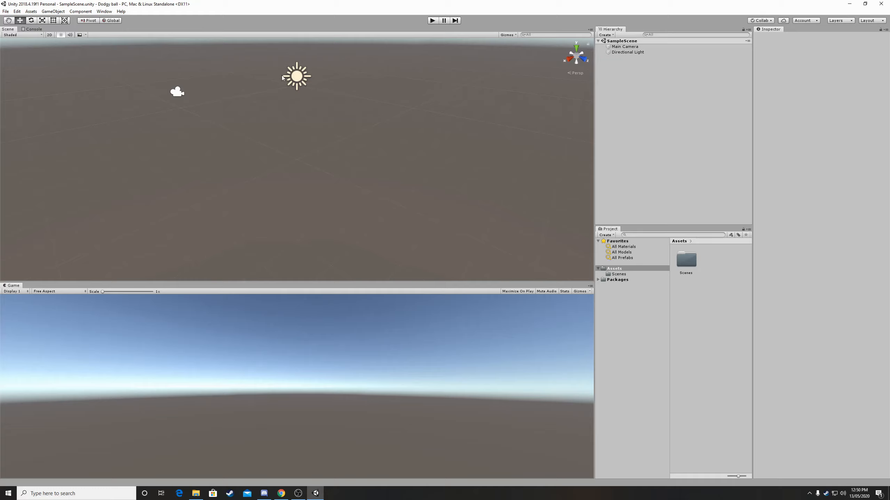
pyautogui.moveTo(322, 80)
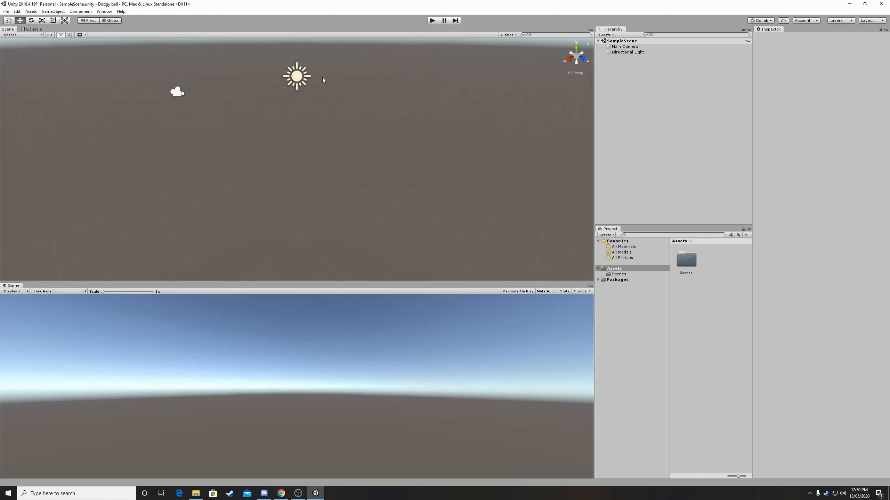
# - Let the Dodgy ball project load into the editor with SampleScene, Main Camera and Directional Light
pyautogui.click(628, 51)
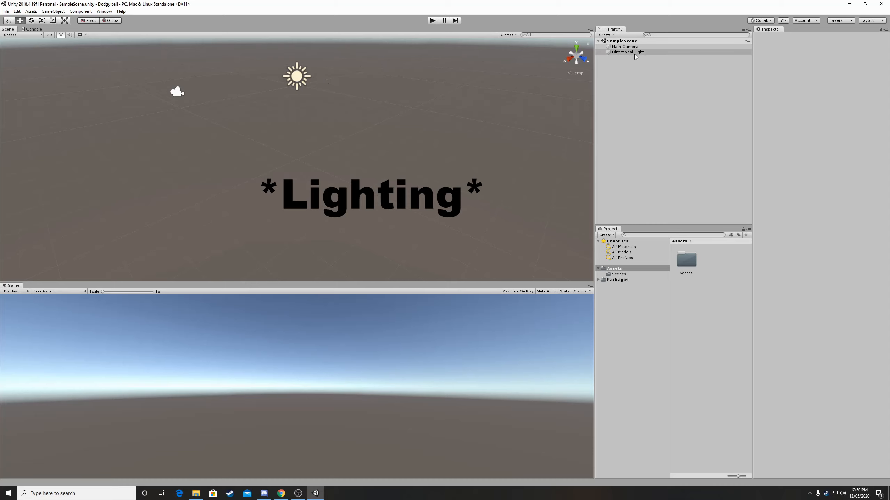
# - Select Directional Light in the Hierarchy to view its Transform and Light components
pyautogui.click(627, 52)
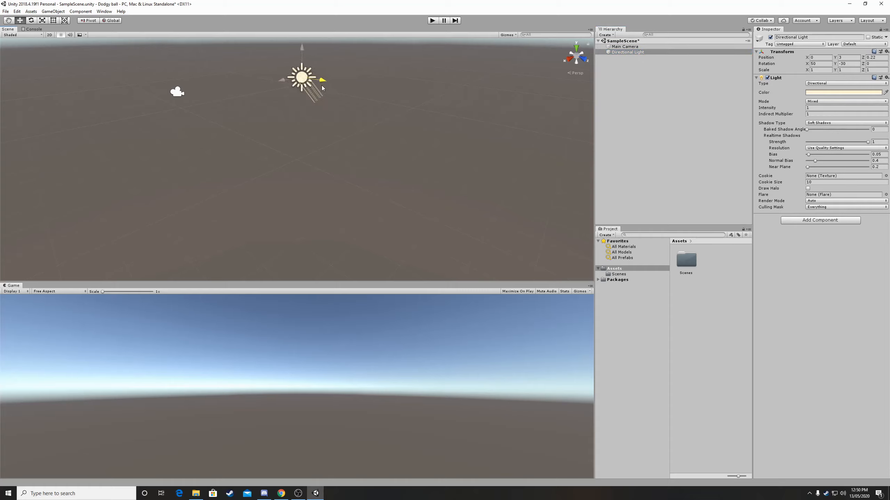
pyautogui.click(628, 52)
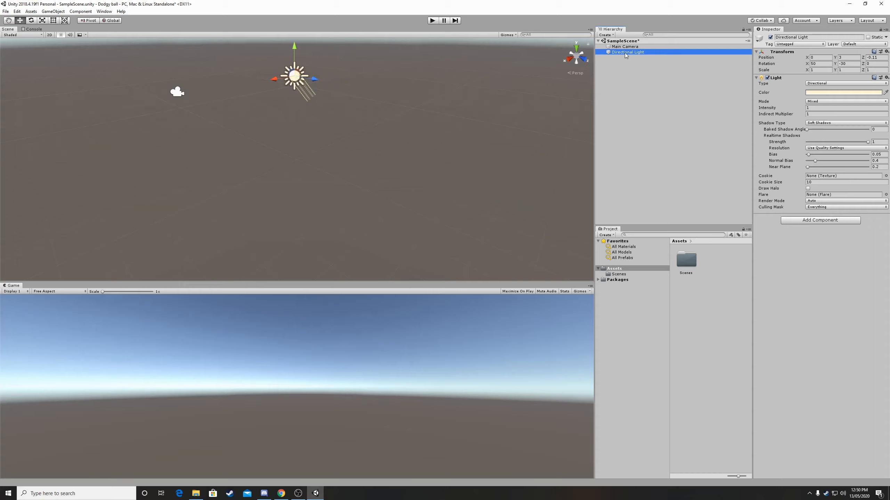
pyautogui.moveTo(237, 104)
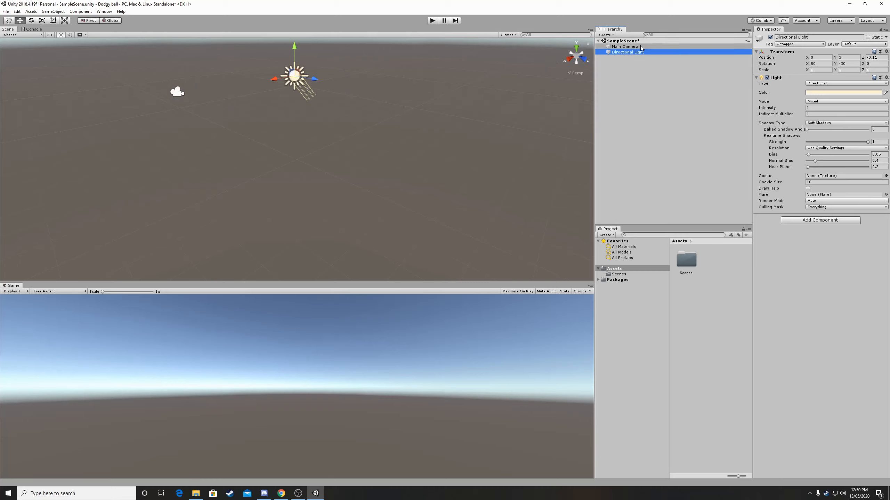
# - Select Main Camera to view its Inspector and Camera Preview, briefly rechecking Directional Light
pyautogui.click(619, 47)
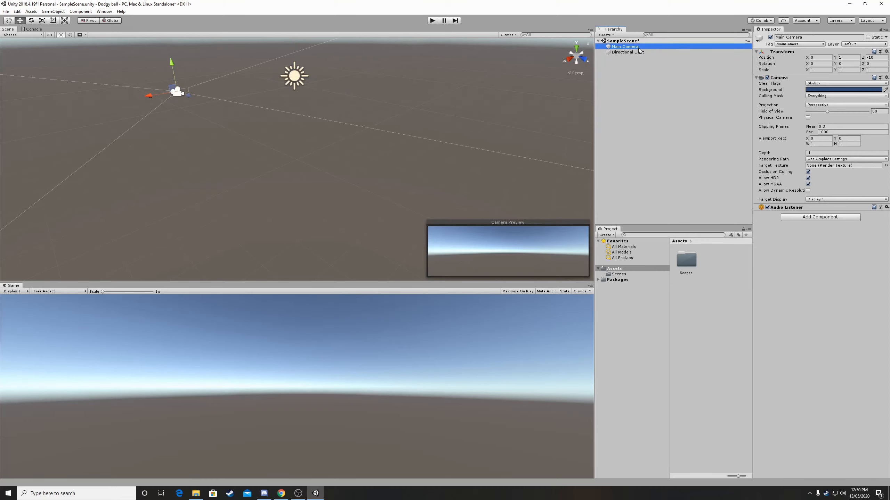
pyautogui.moveTo(495, 239)
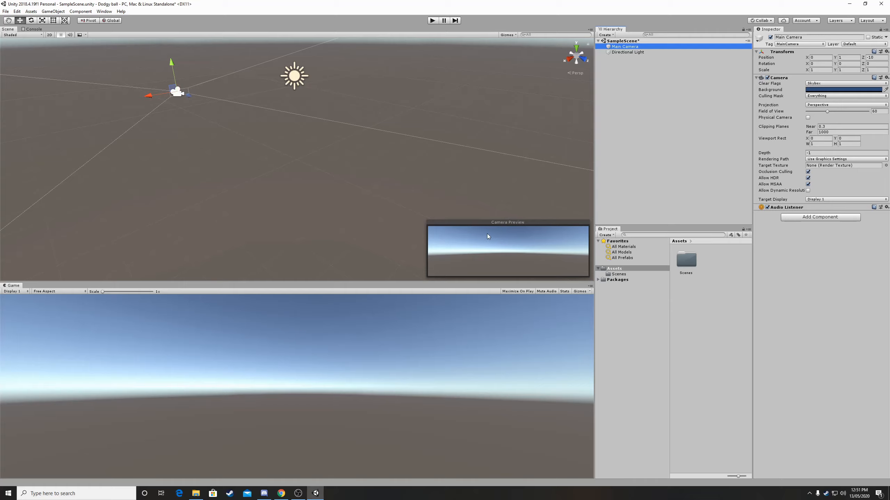
pyautogui.moveTo(561, 245)
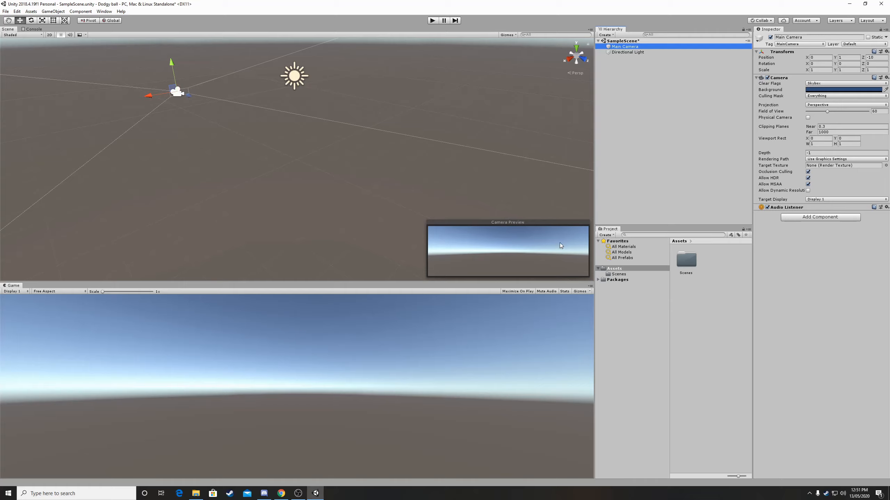
pyautogui.moveTo(544, 245)
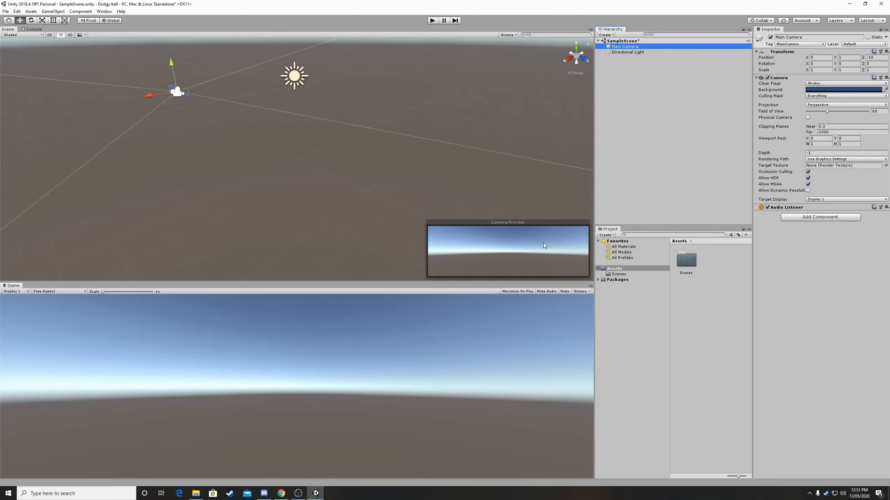
pyautogui.moveTo(416, 129)
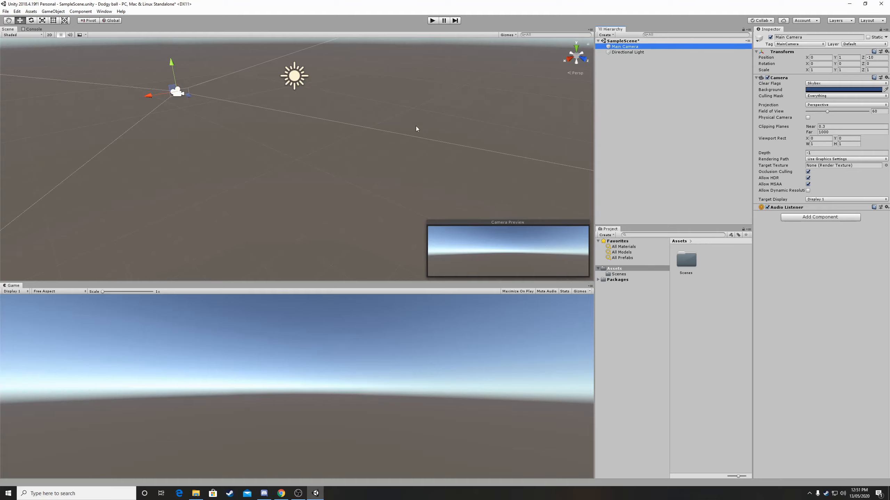
pyautogui.click(628, 51)
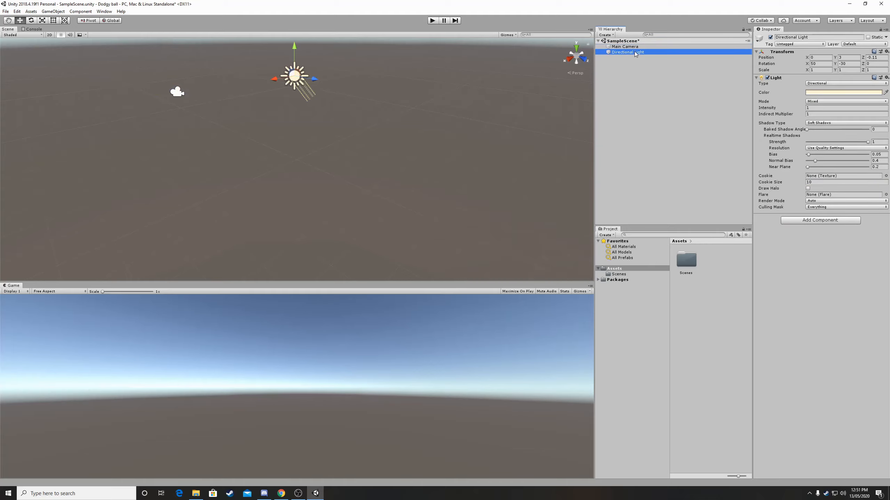
pyautogui.click(623, 46)
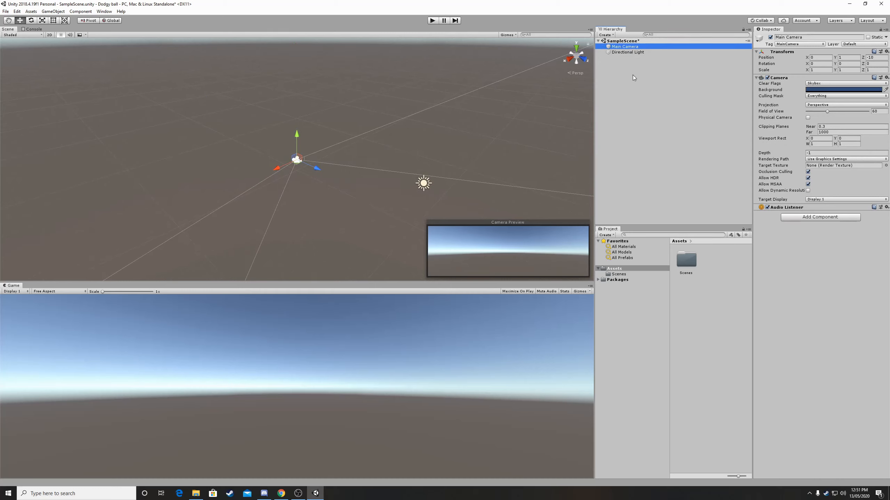
pyautogui.moveTo(371, 197)
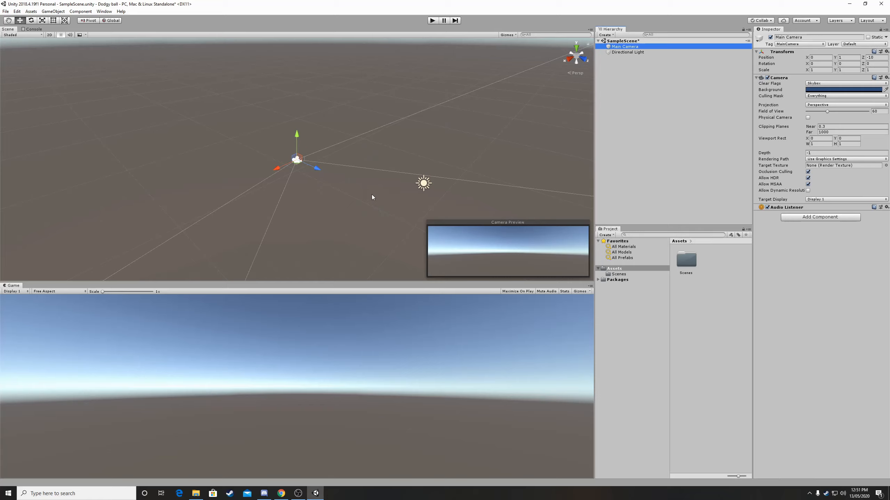
pyautogui.moveTo(572, 142)
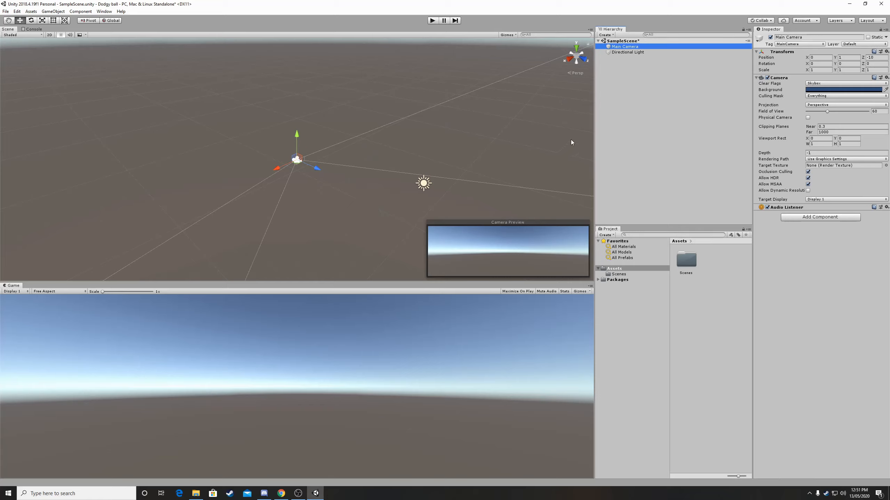
pyautogui.moveTo(373, 276)
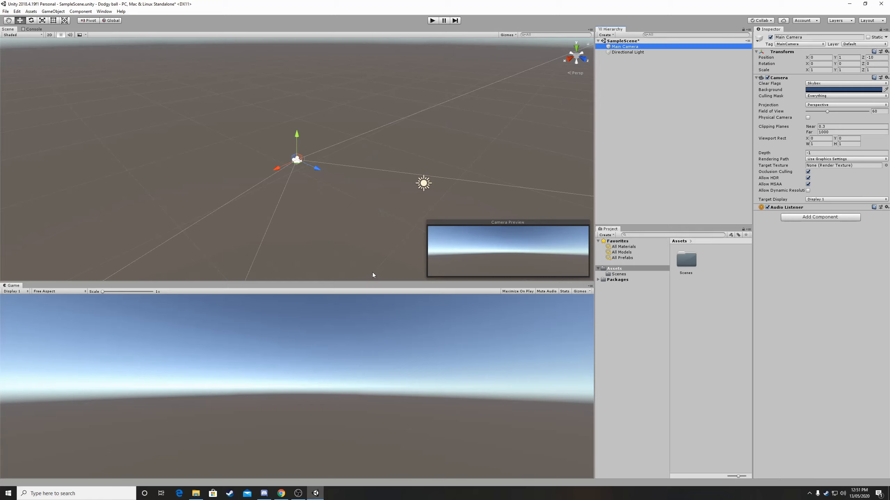
pyautogui.moveTo(499, 161)
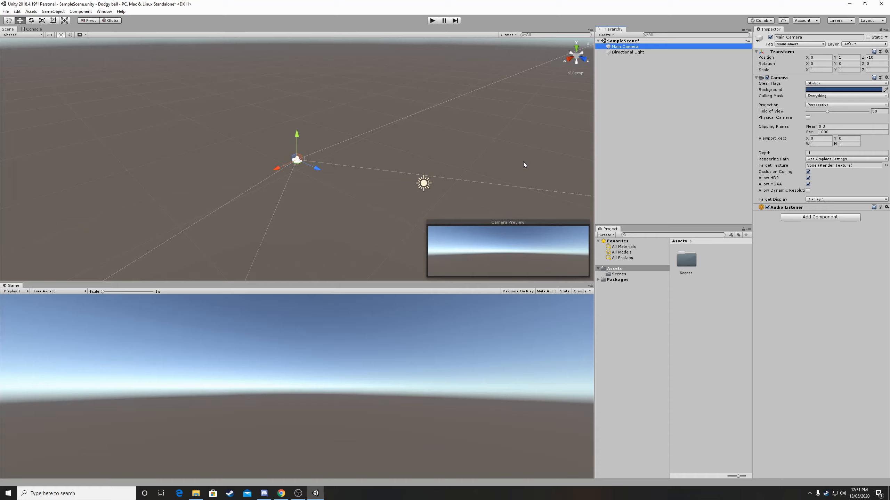
pyautogui.moveTo(400, 141)
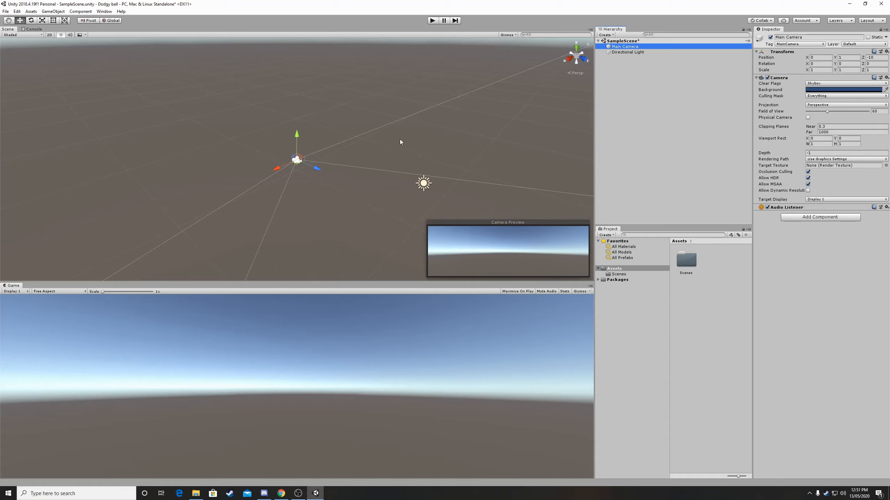
pyautogui.moveTo(487, 147)
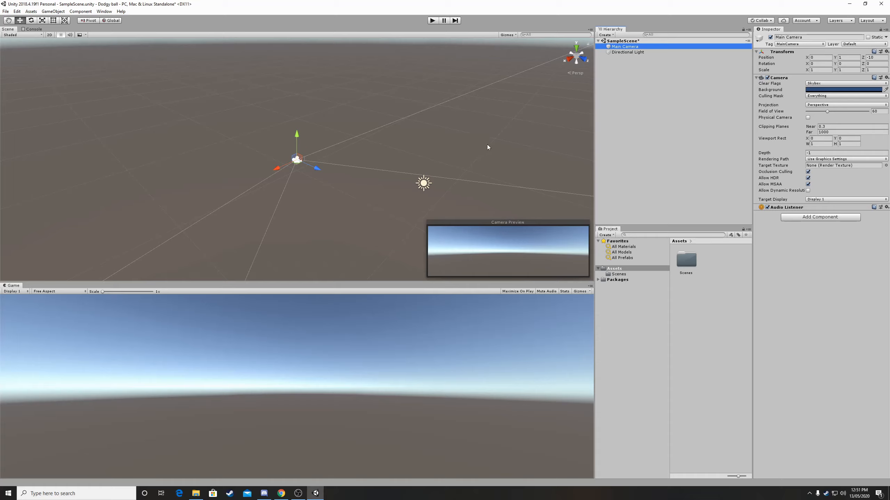
pyautogui.moveTo(492, 184)
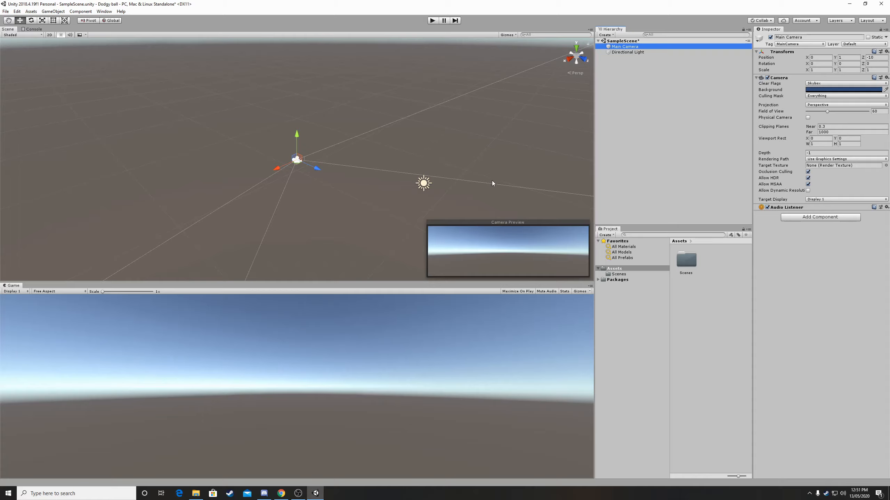